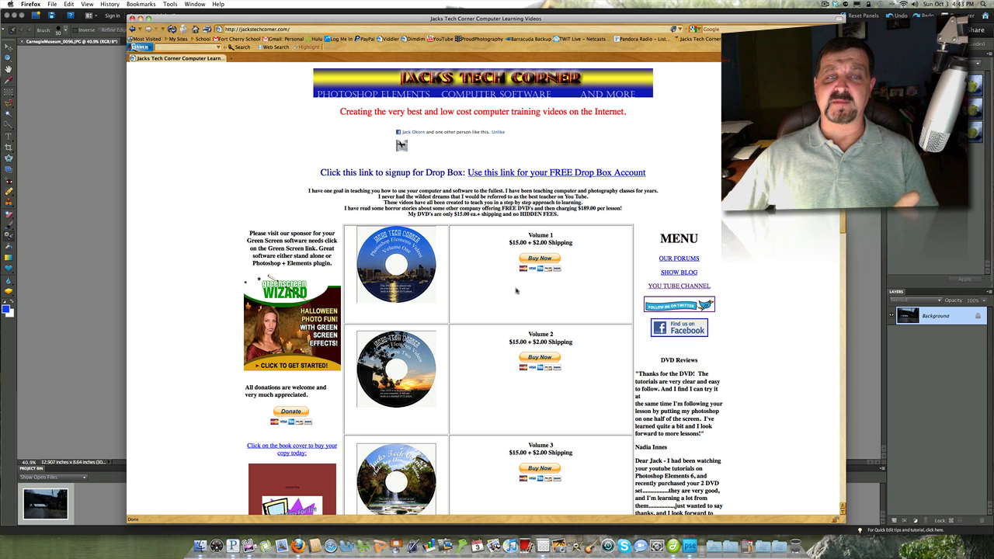
Step: Scroll through the Guided edit panel to find the Photomerge edits for the dark road photo
{"action": "scroll", "scroll_direction": "down", "scroll_amount": 3}
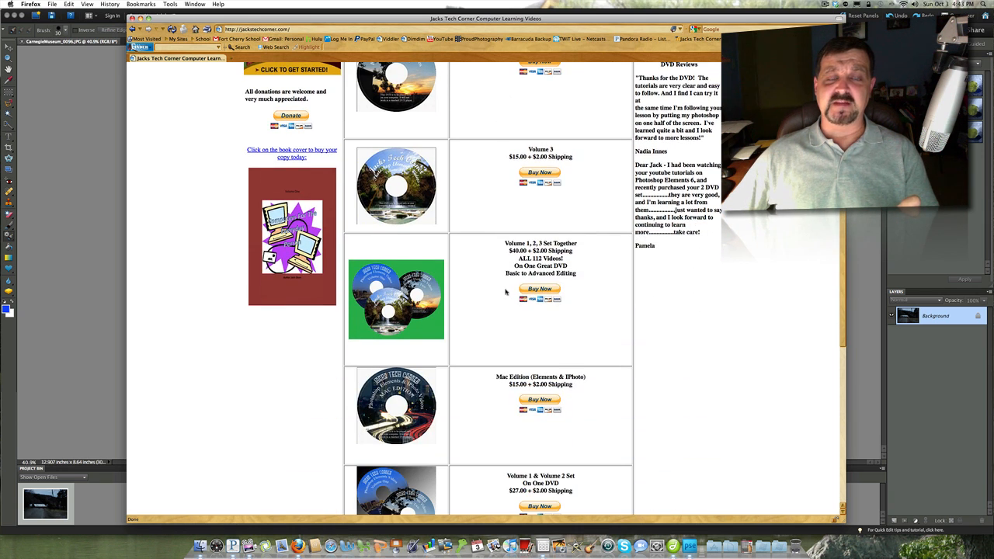
{"action": "mouse_move", "coordinate": [497, 293]}
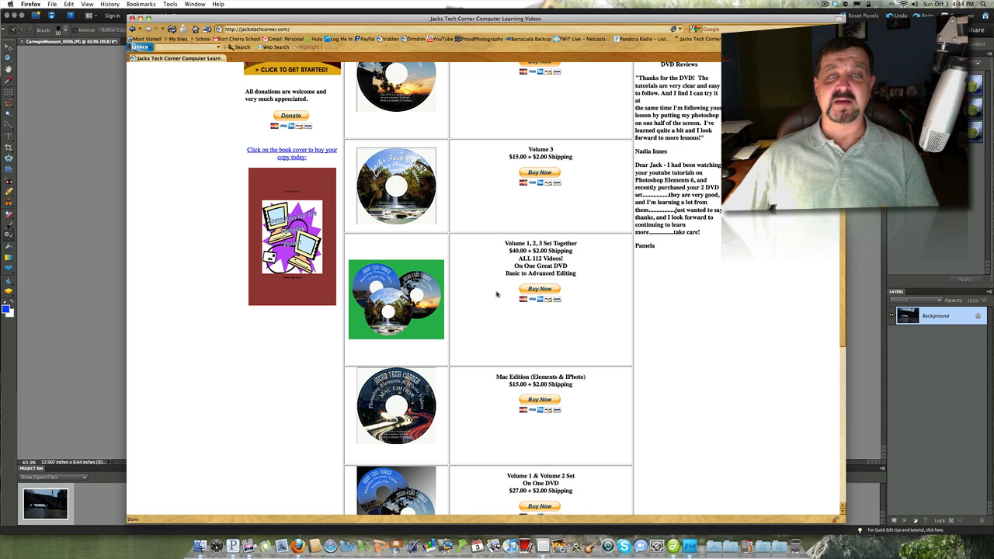
{"action": "scroll", "scroll_direction": "up", "scroll_amount": 3}
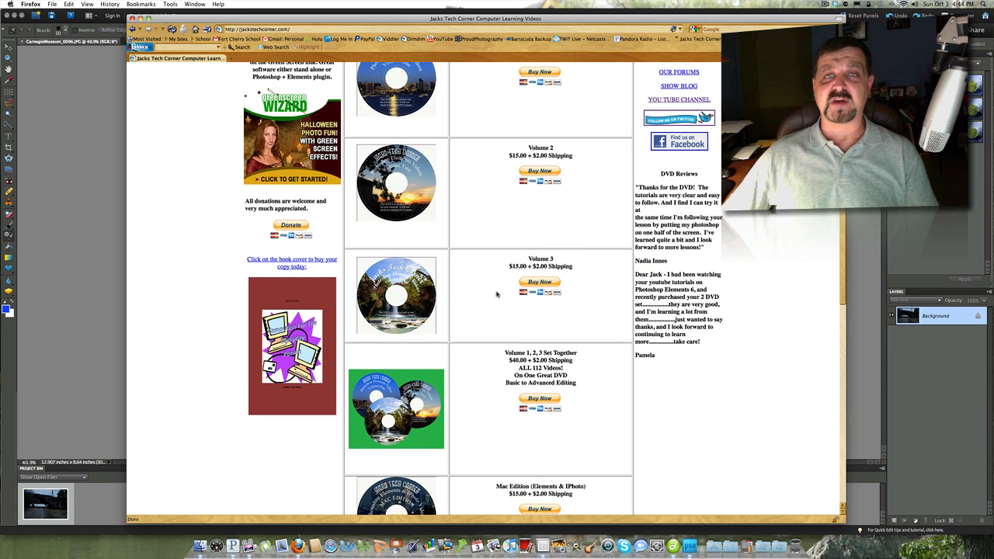
{"action": "scroll", "scroll_direction": "up", "scroll_amount": 3}
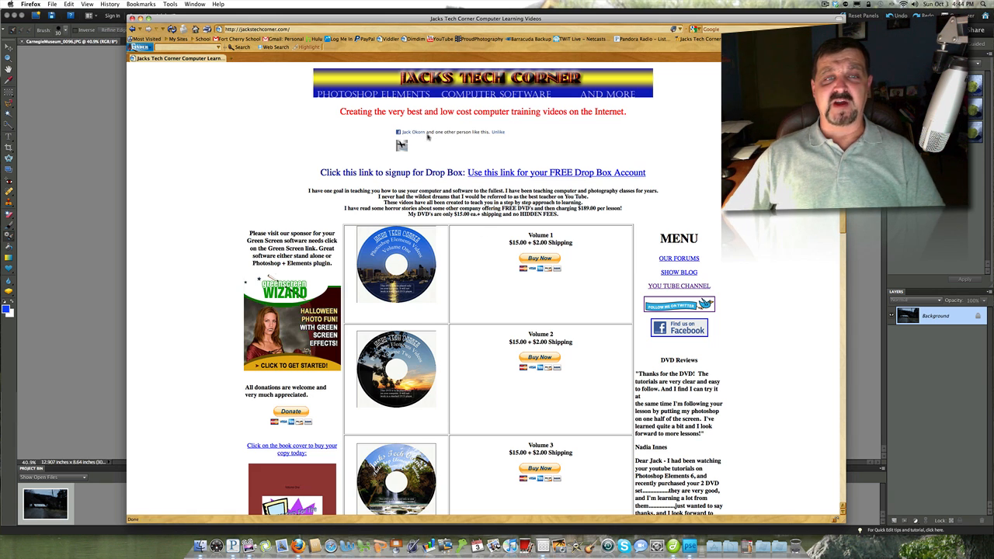
{"action": "mouse_move", "coordinate": [350, 153]}
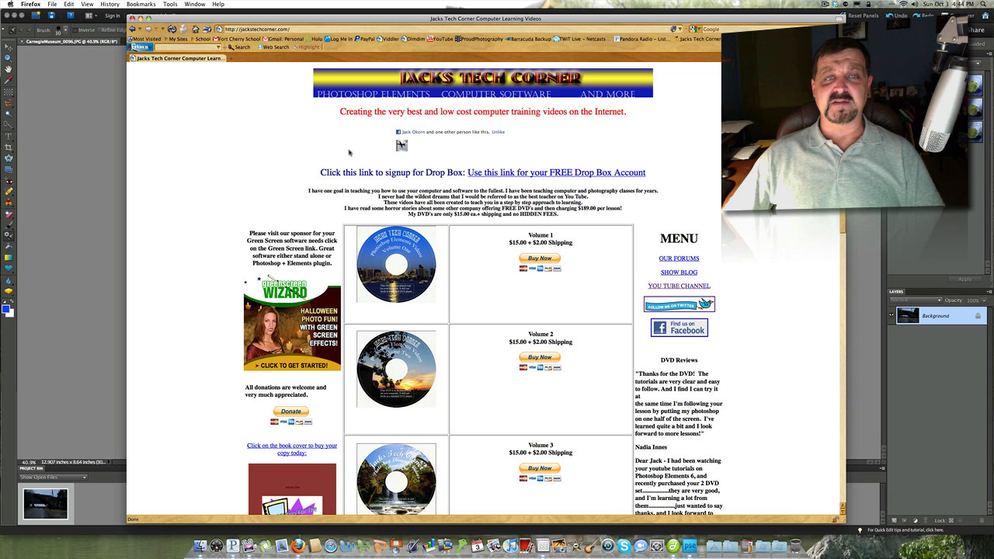
{"action": "mouse_move", "coordinate": [254, 185]}
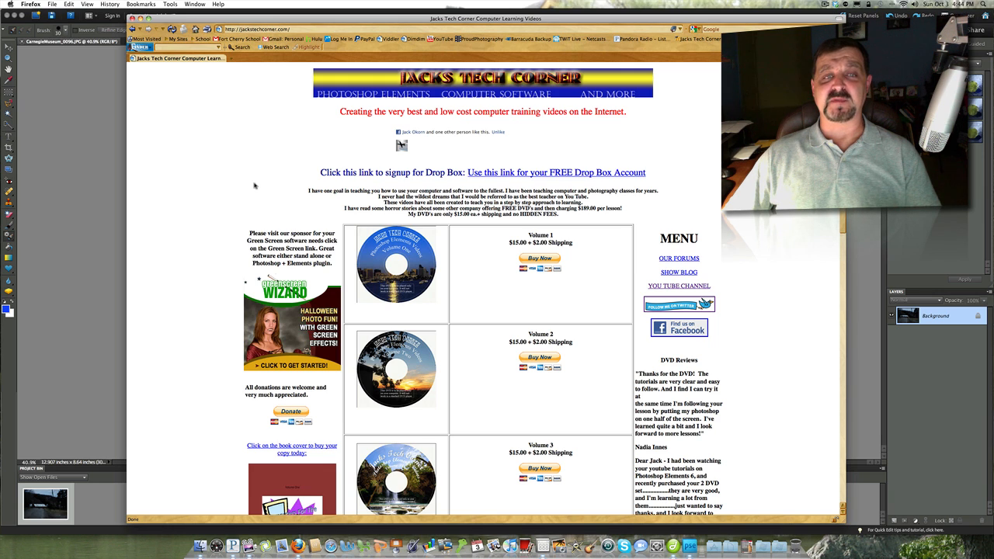
{"action": "mouse_move", "coordinate": [410, 132]}
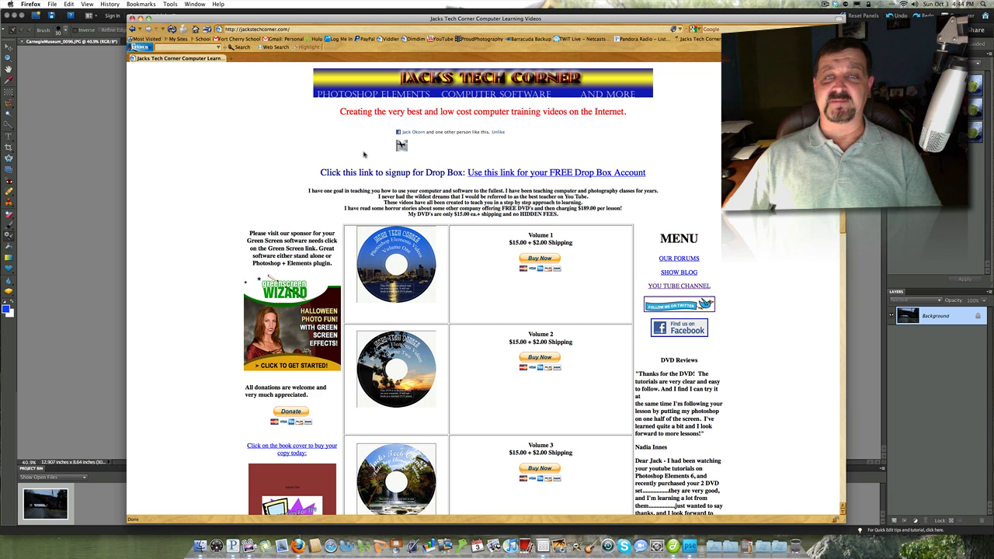
{"action": "mouse_move", "coordinate": [281, 155]}
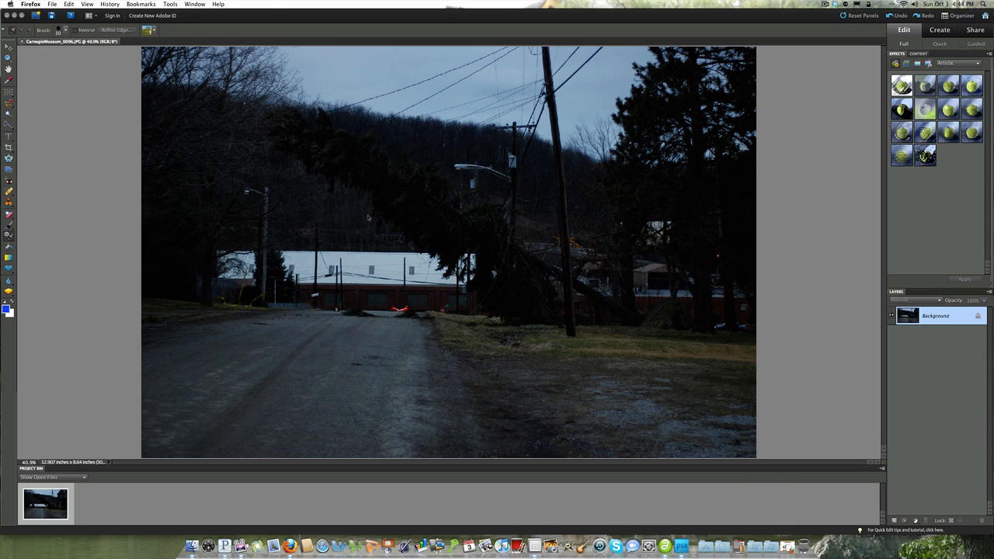
{"action": "mouse_move", "coordinate": [466, 199]}
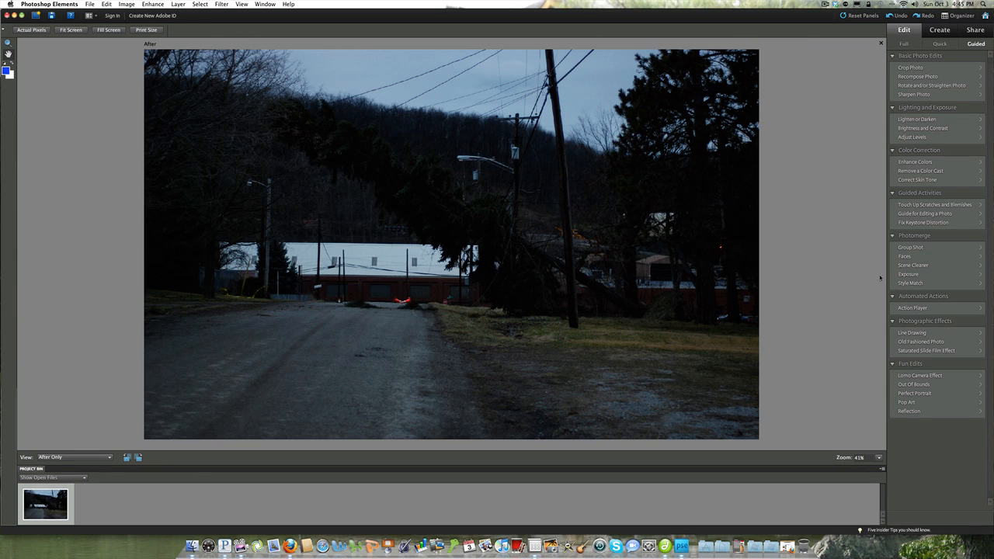
Step: Start Photomerge Style Match on the dusk road photo
{"action": "left_click", "coordinate": [909, 283]}
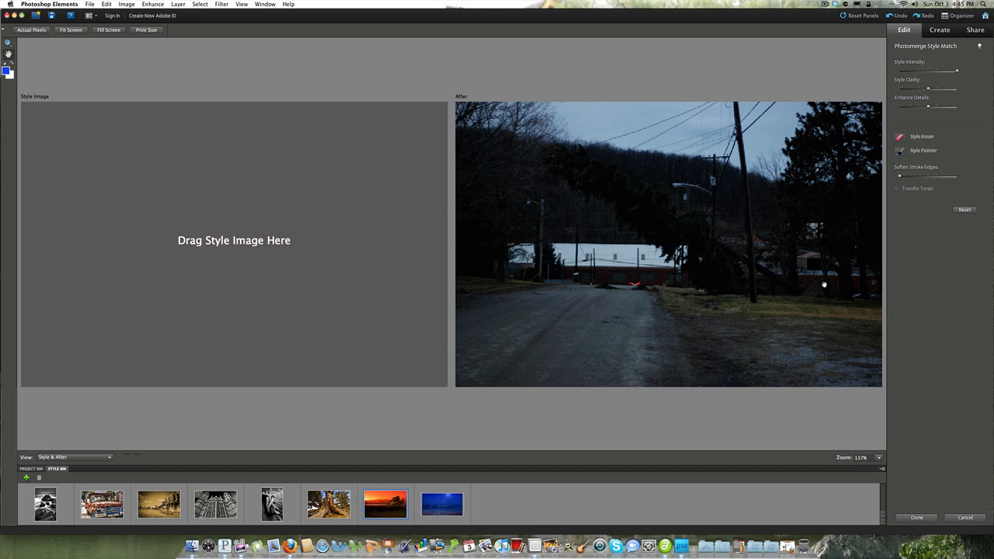
{"action": "mouse_move", "coordinate": [652, 294]}
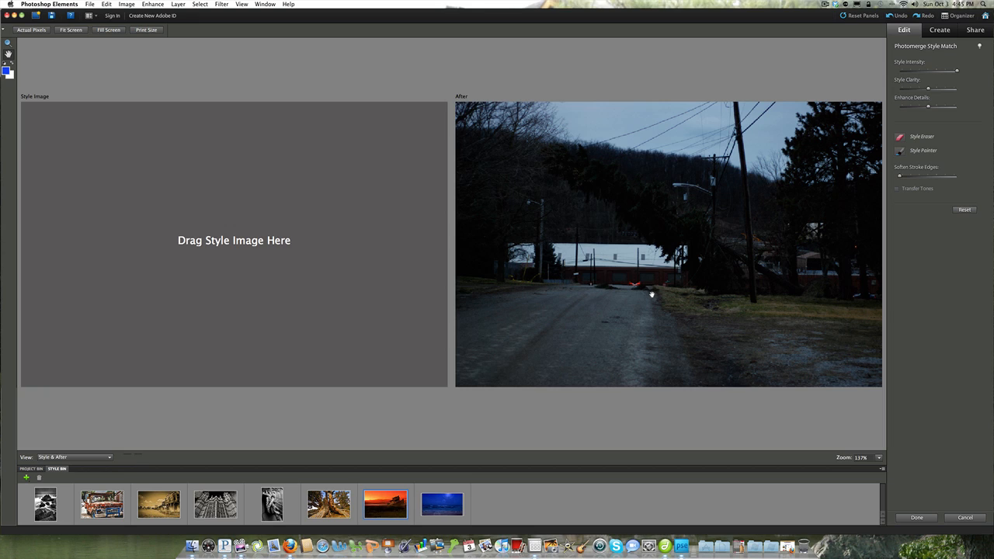
{"action": "mouse_move", "coordinate": [381, 322]}
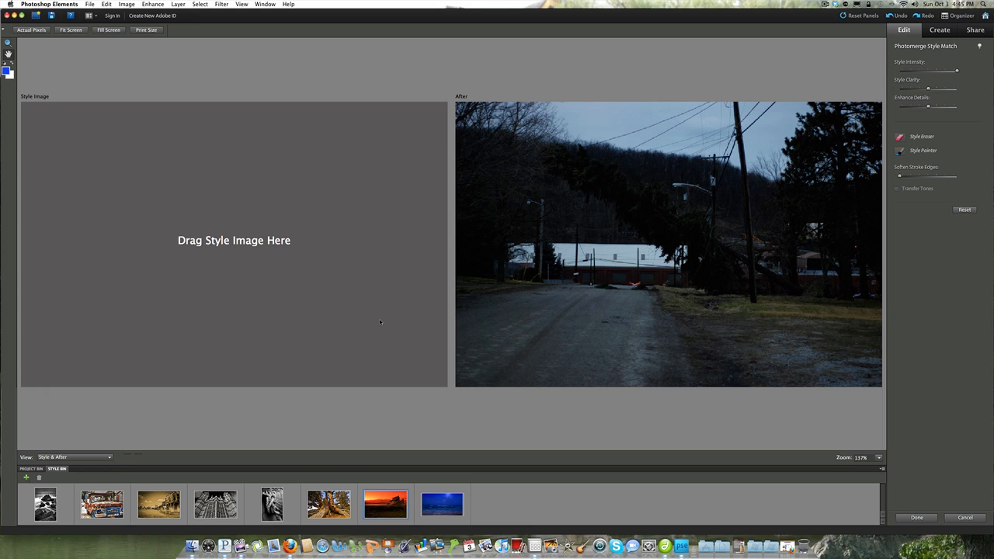
{"action": "mouse_move", "coordinate": [114, 466]}
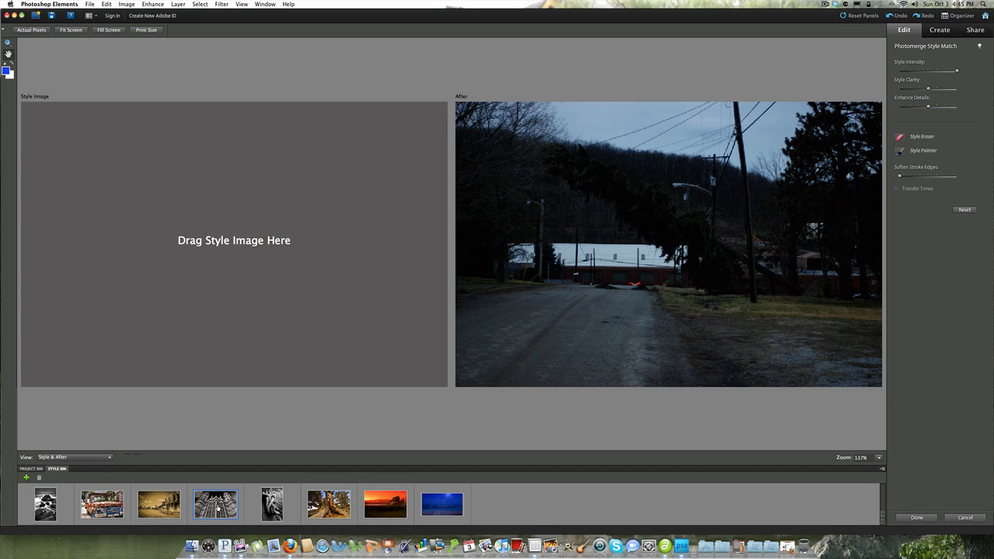
{"action": "mouse_move", "coordinate": [240, 248]}
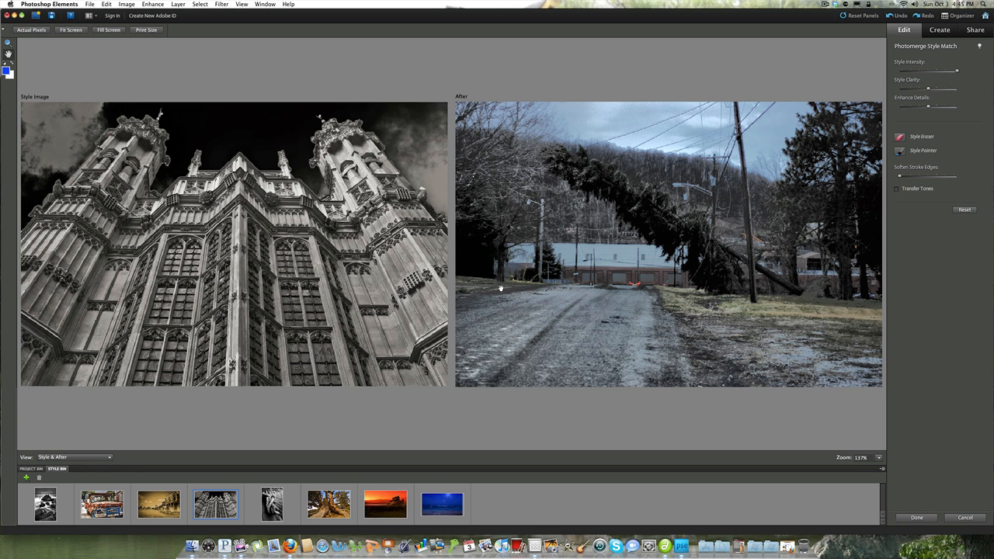
{"action": "mouse_move", "coordinate": [671, 215]}
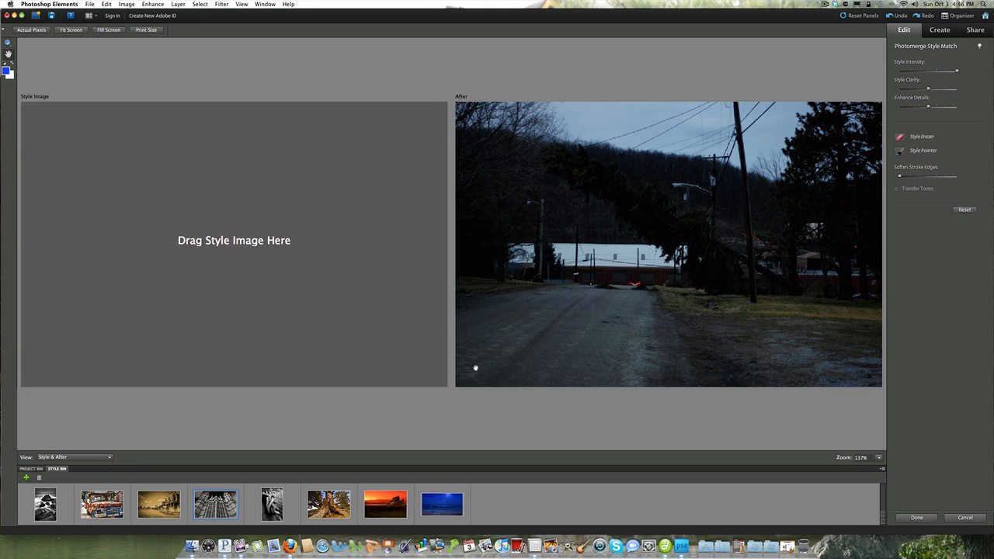
{"action": "mouse_move", "coordinate": [398, 501]}
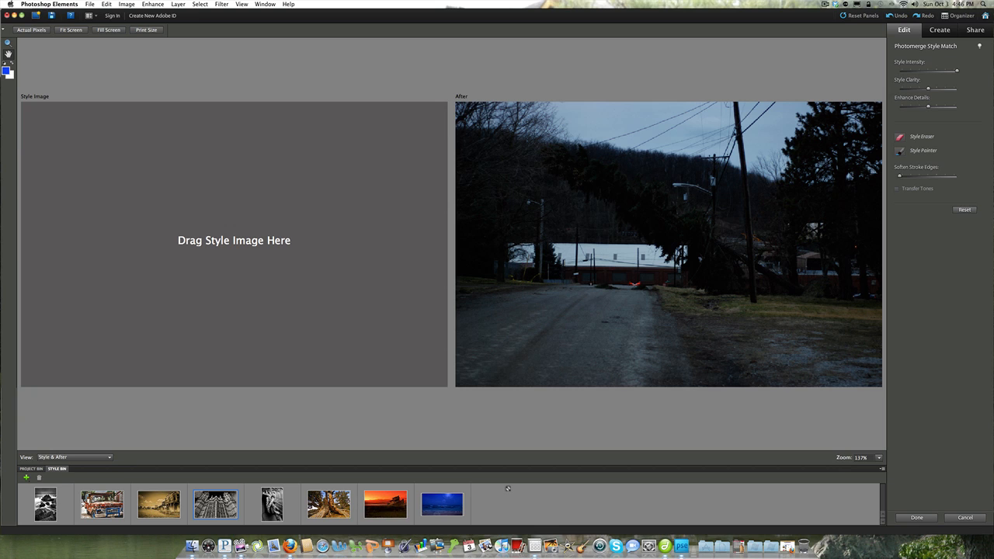
{"action": "mouse_move", "coordinate": [469, 495]}
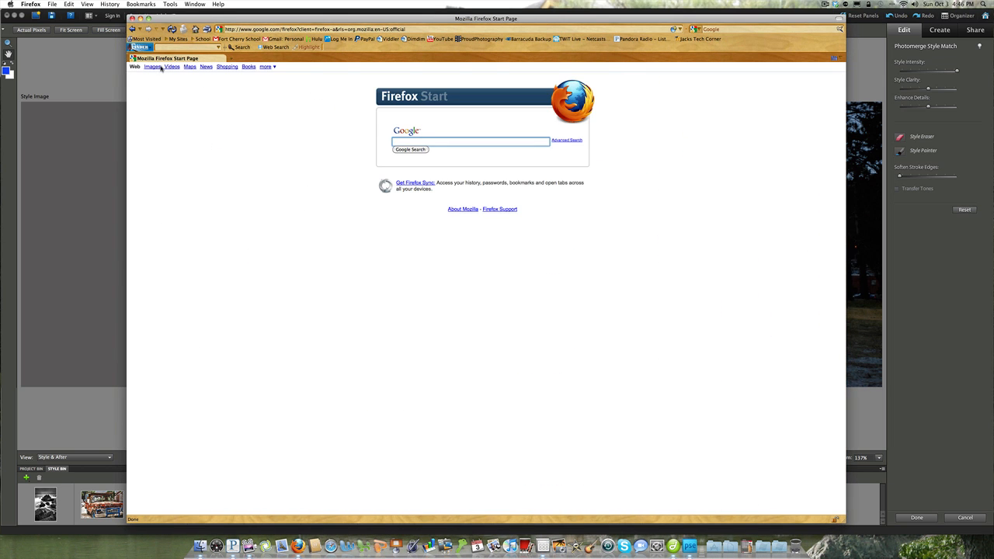
Step: Search Google Images for 'daylight'
{"action": "left_click", "coordinate": [172, 66]}
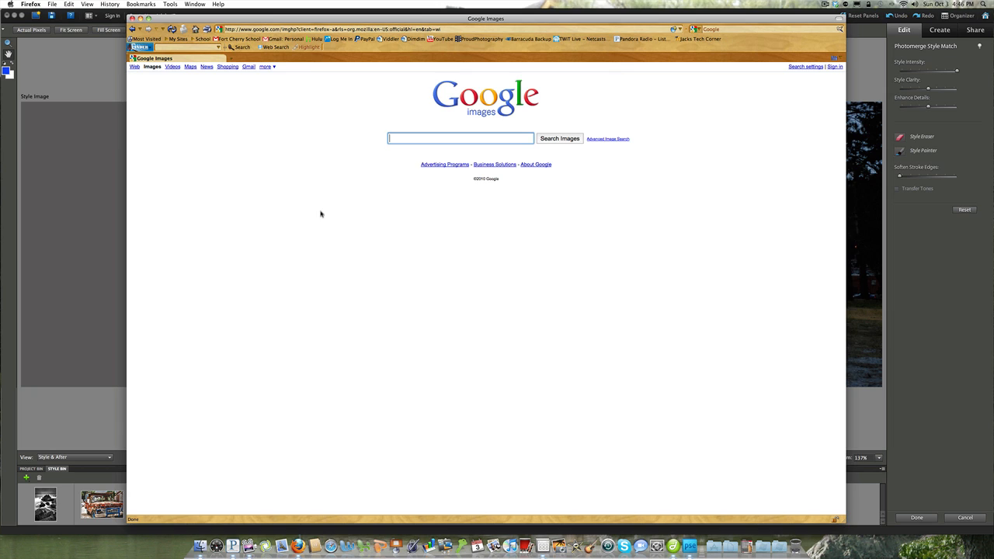
{"action": "type", "text": "daylight"}
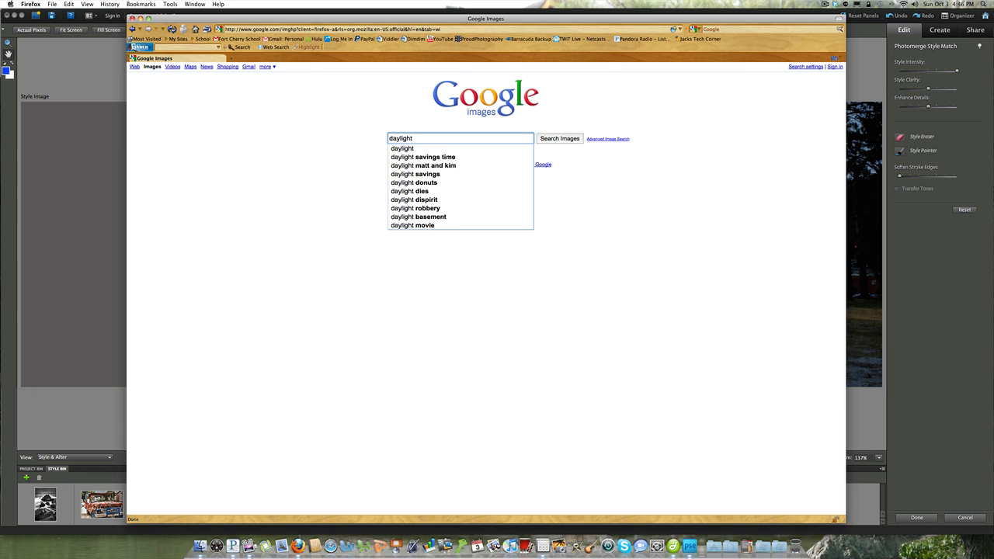
{"action": "left_click", "coordinate": [559, 138]}
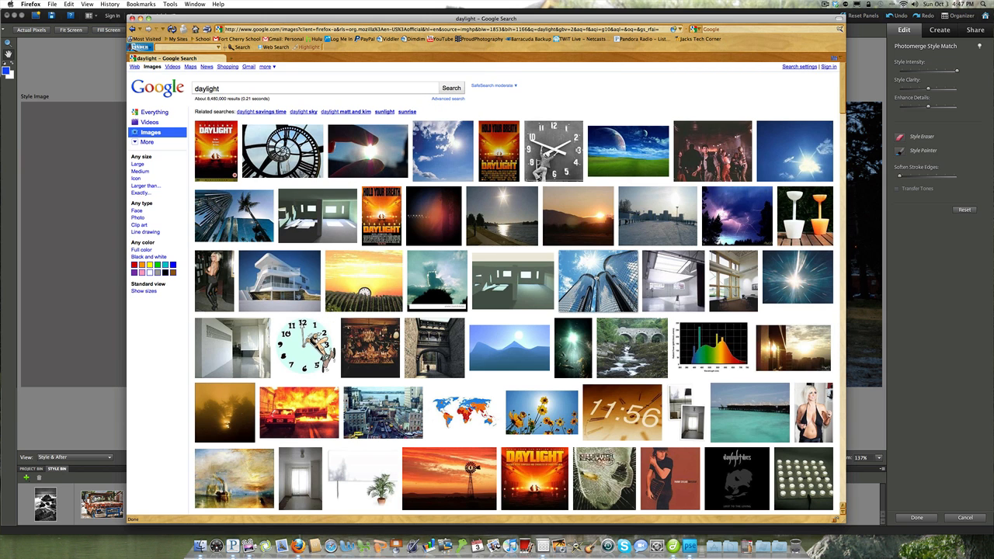
{"action": "mouse_move", "coordinate": [596, 280]}
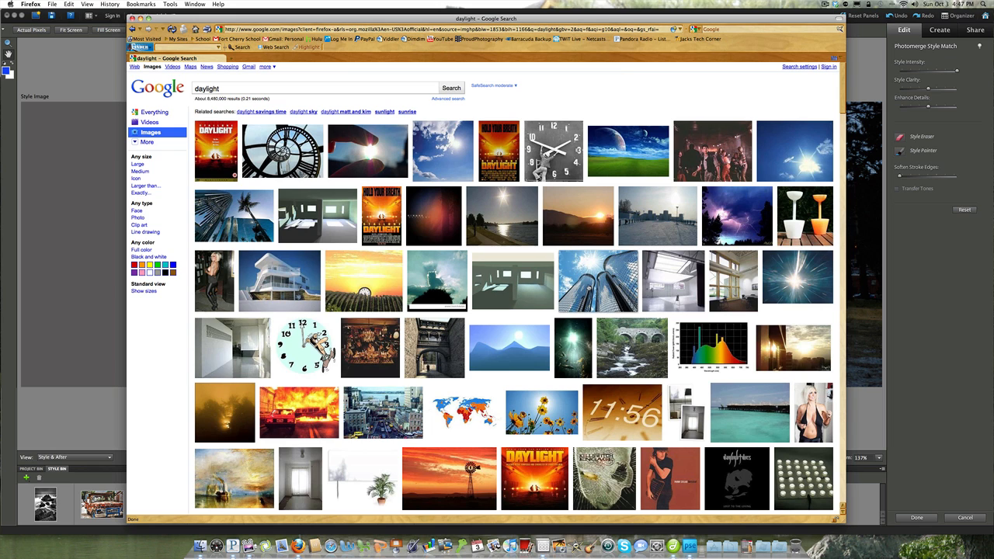
{"action": "mouse_move", "coordinate": [598, 279]}
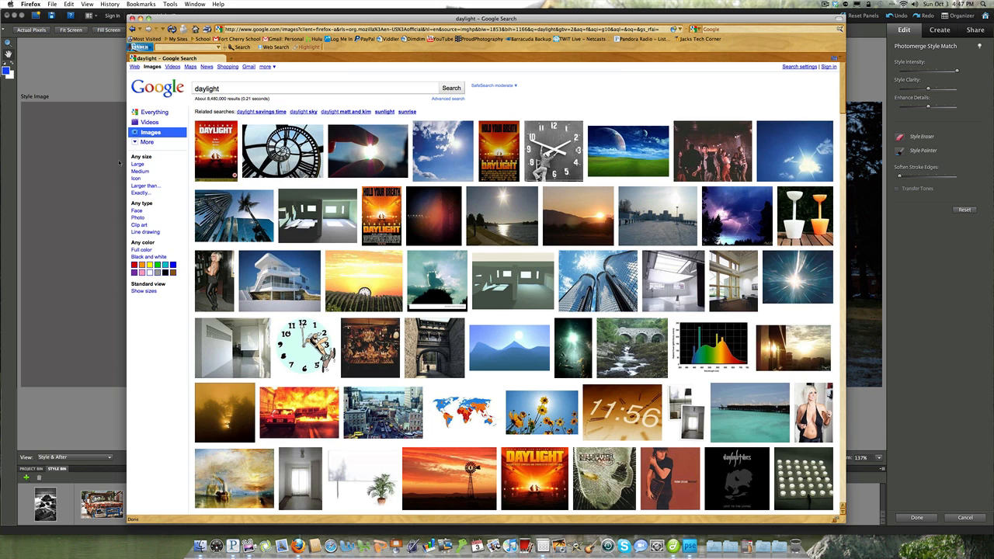
Step: Filter the daylight image results to large images
{"action": "left_click", "coordinate": [139, 163]}
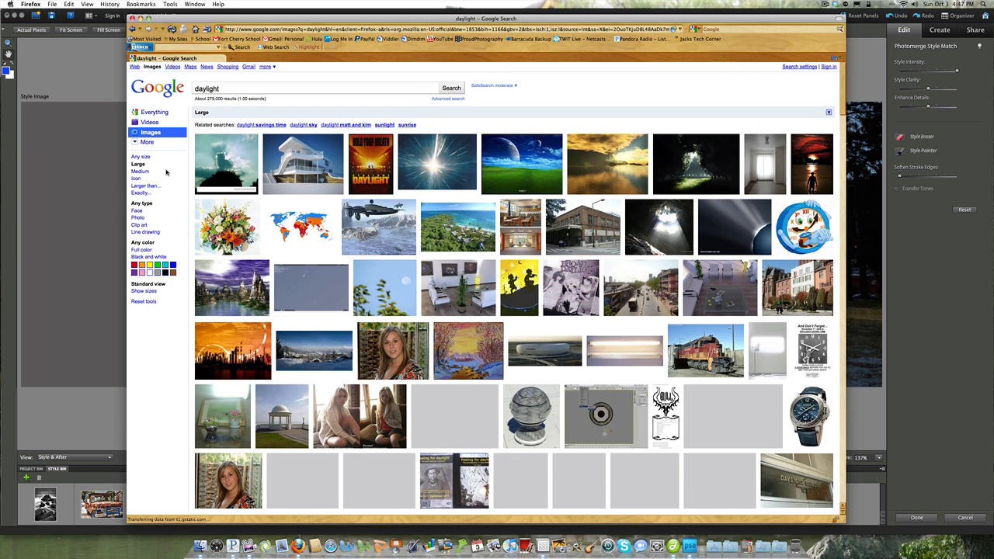
{"action": "mouse_move", "coordinate": [226, 226]}
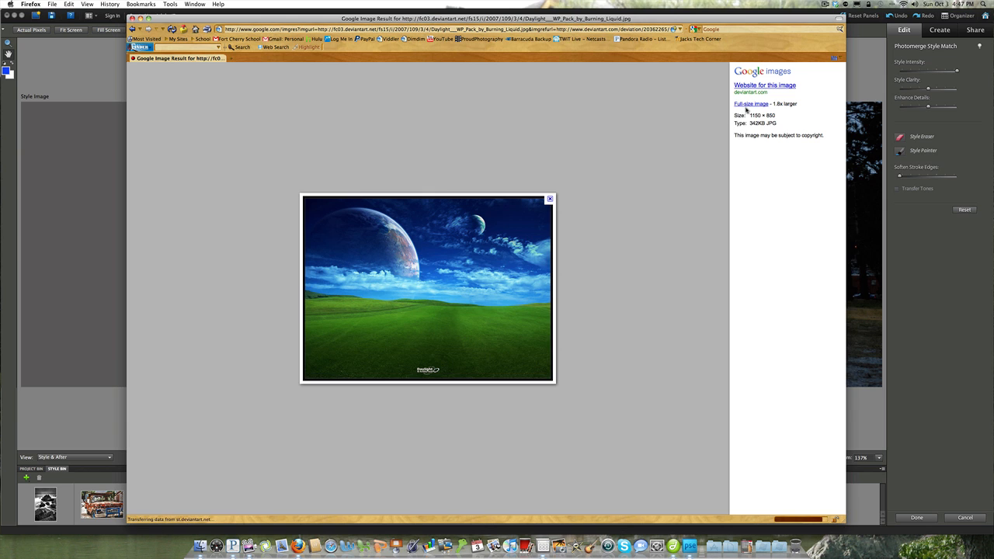
Step: Open the full-size planet wallpaper and choose to save the image
{"action": "left_click", "coordinate": [751, 103]}
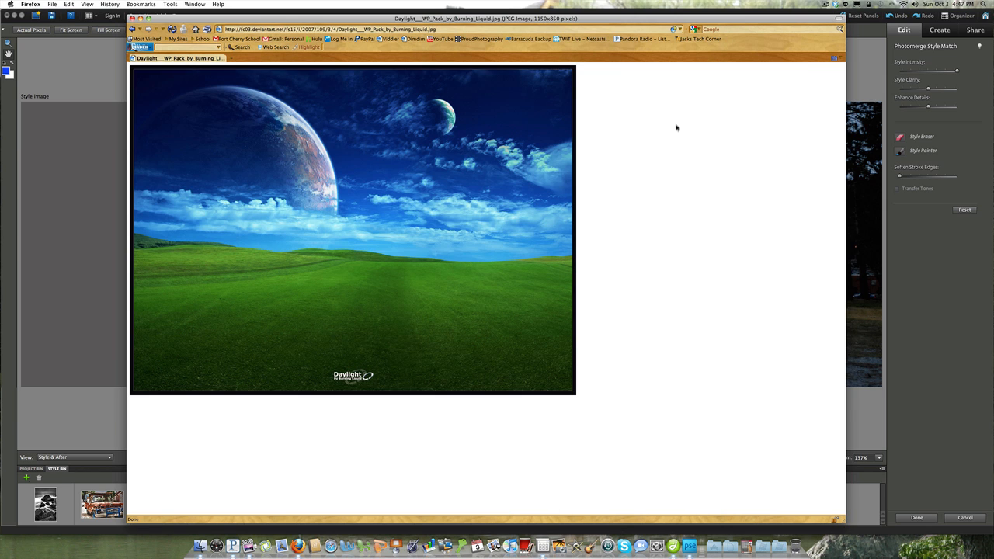
{"action": "mouse_move", "coordinate": [360, 174]}
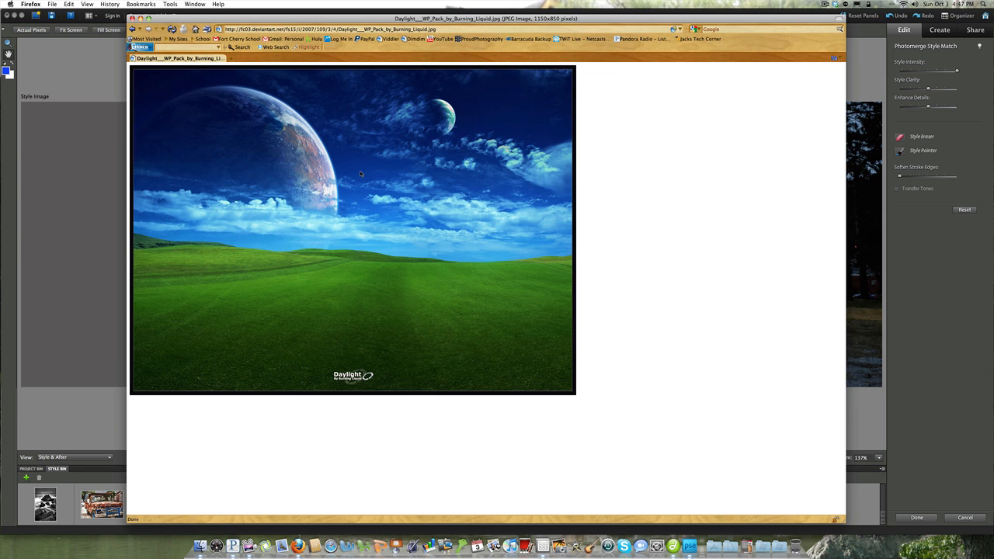
{"action": "right_click", "coordinate": [360, 173]}
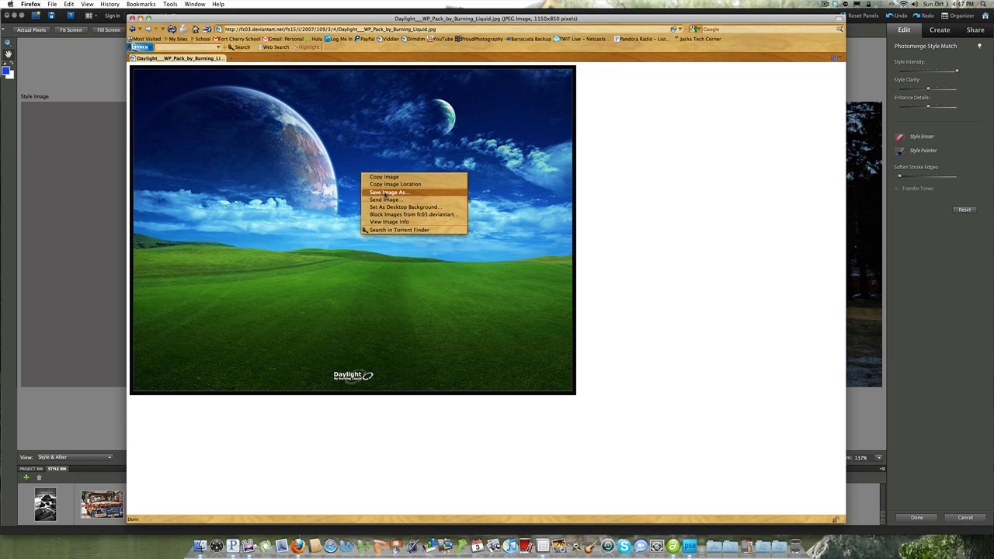
{"action": "left_click", "coordinate": [389, 192]}
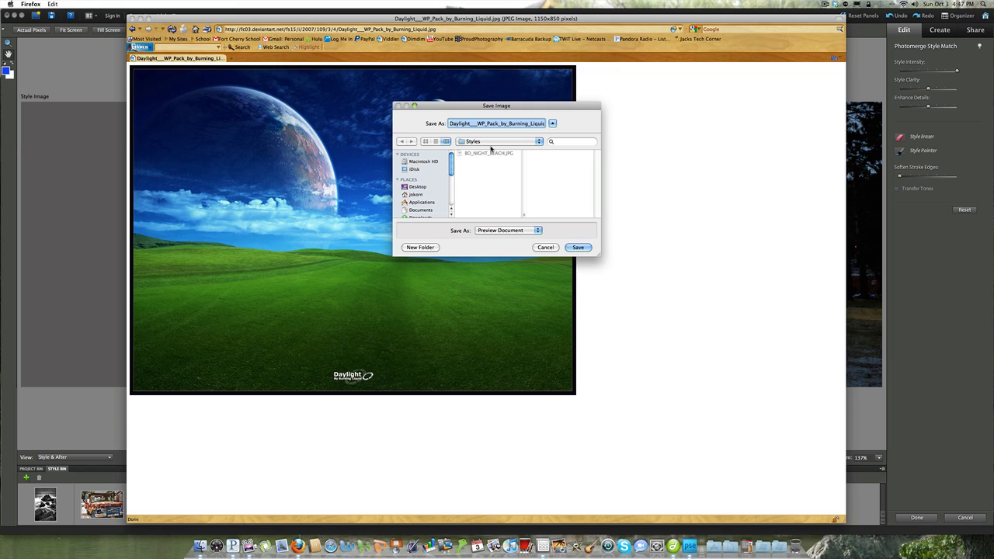
Step: Save the wallpaper as Daylight.jpg in the Styles folder
{"action": "left_click", "coordinate": [415, 194]}
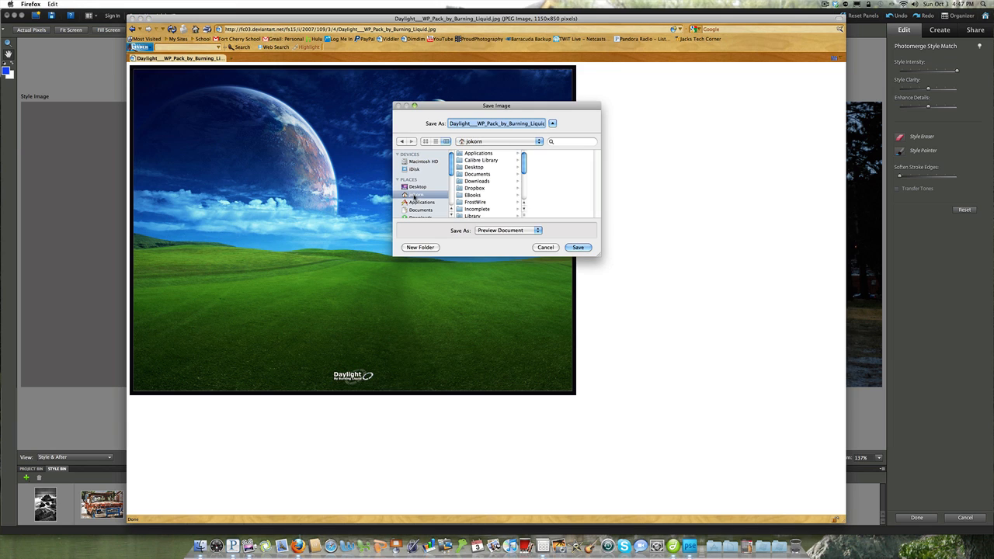
{"action": "scroll", "scroll_direction": "down", "scroll_amount": 3}
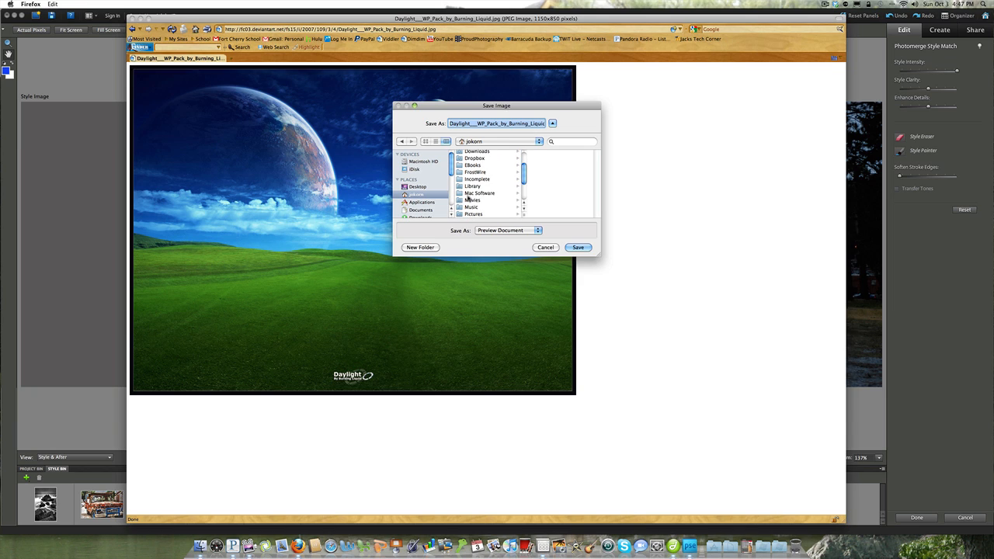
{"action": "left_click", "coordinate": [473, 215]}
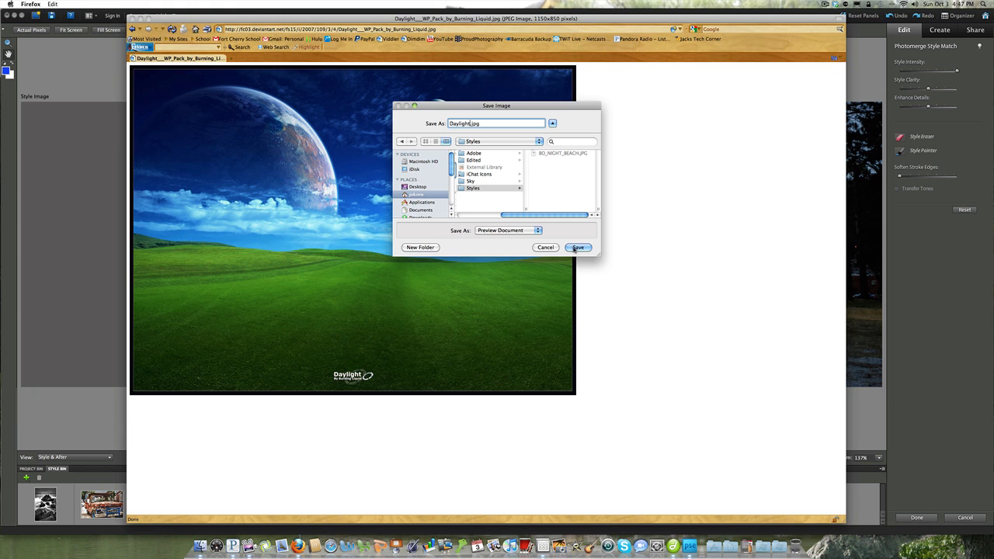
{"action": "left_click", "coordinate": [579, 247]}
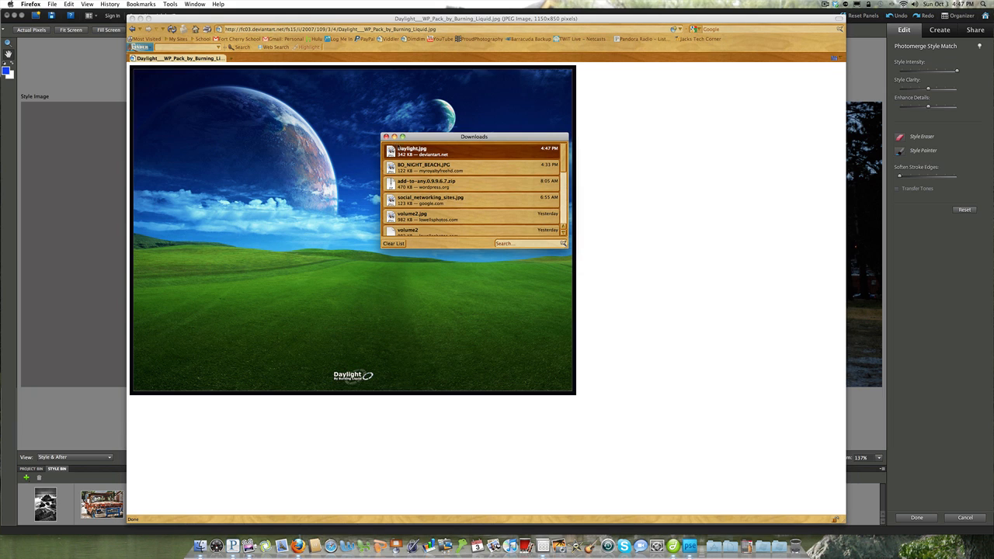
Step: Close the Firefox downloads list to return to Style Match
{"action": "left_click", "coordinate": [386, 136]}
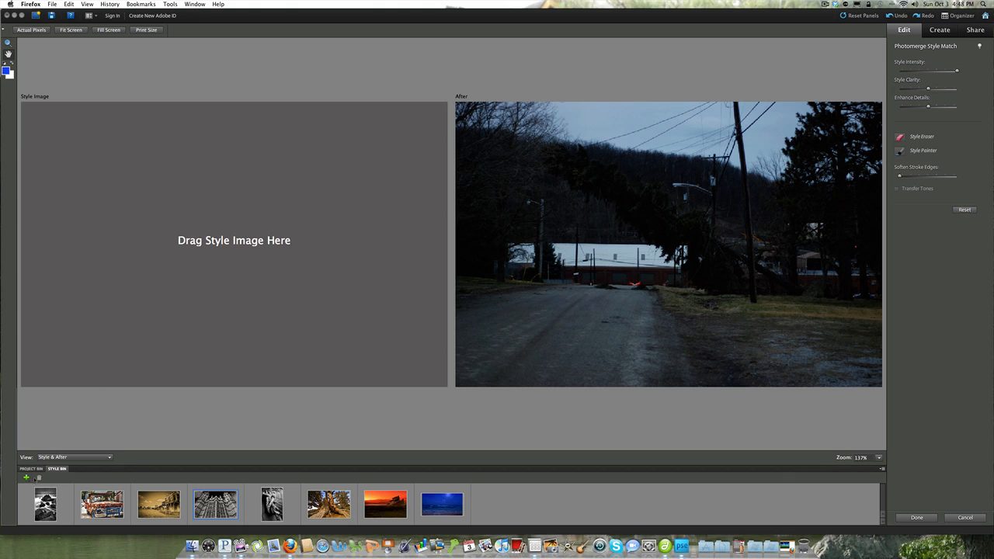
Step: Add Daylight.jpg from the hard disk to the Style Bin
{"action": "left_click", "coordinate": [25, 478]}
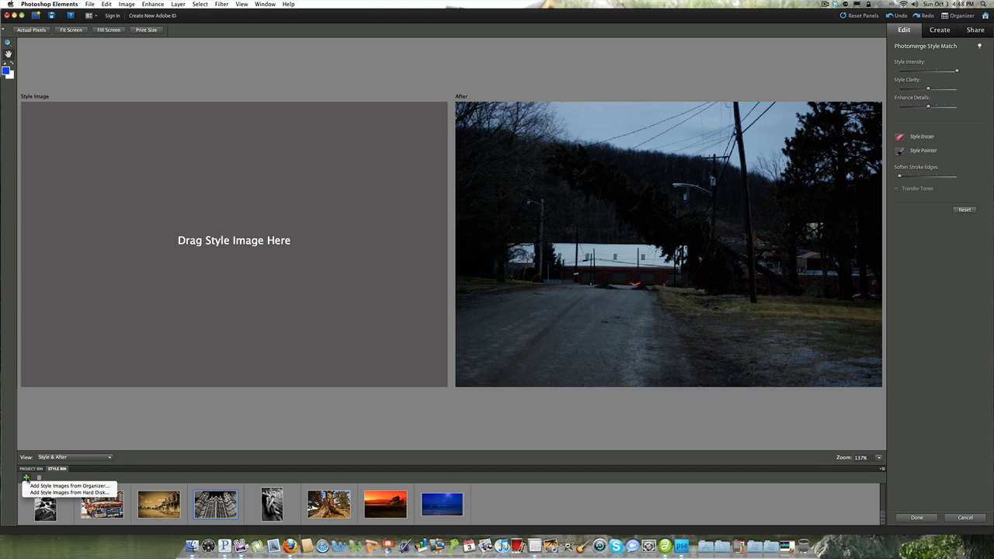
{"action": "mouse_move", "coordinate": [70, 486]}
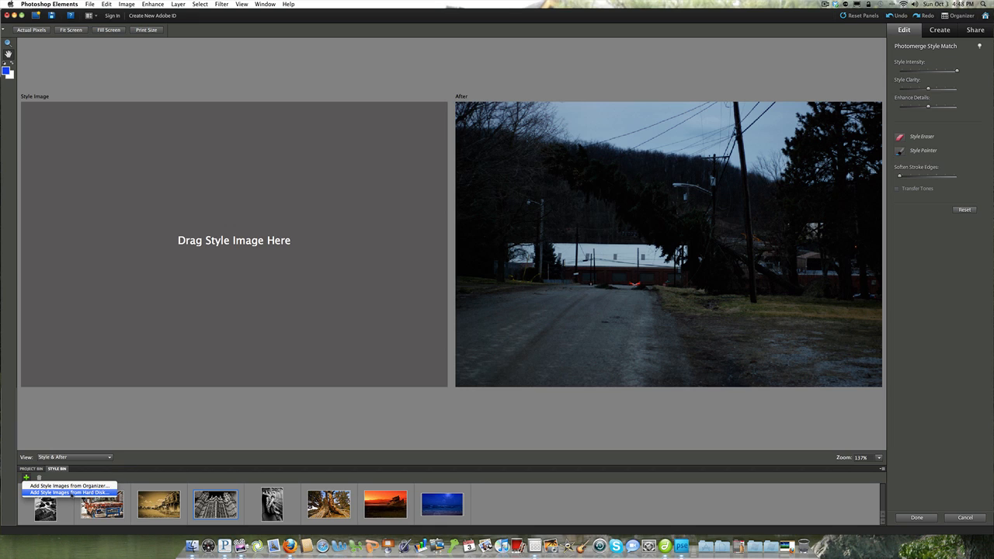
{"action": "left_click", "coordinate": [67, 493]}
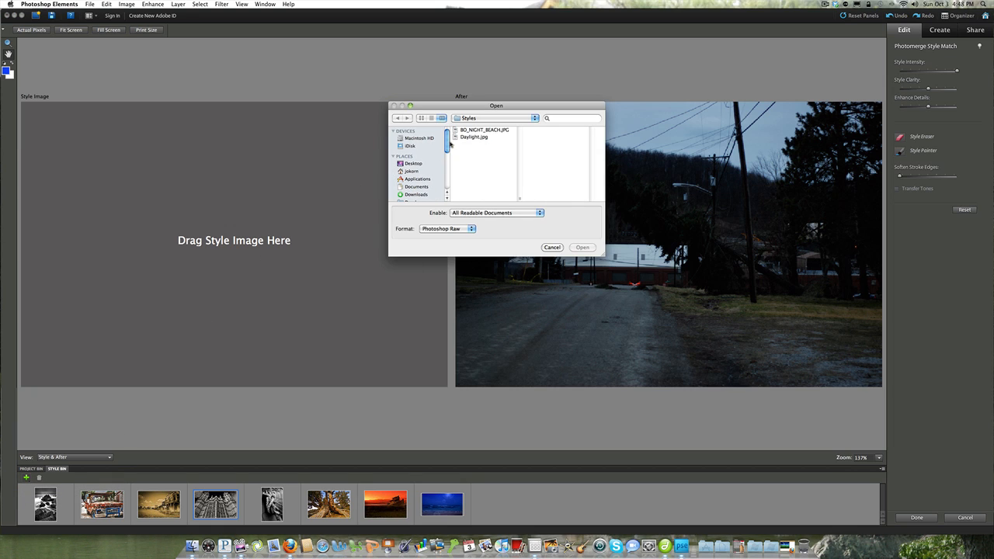
{"action": "left_click", "coordinate": [473, 138]}
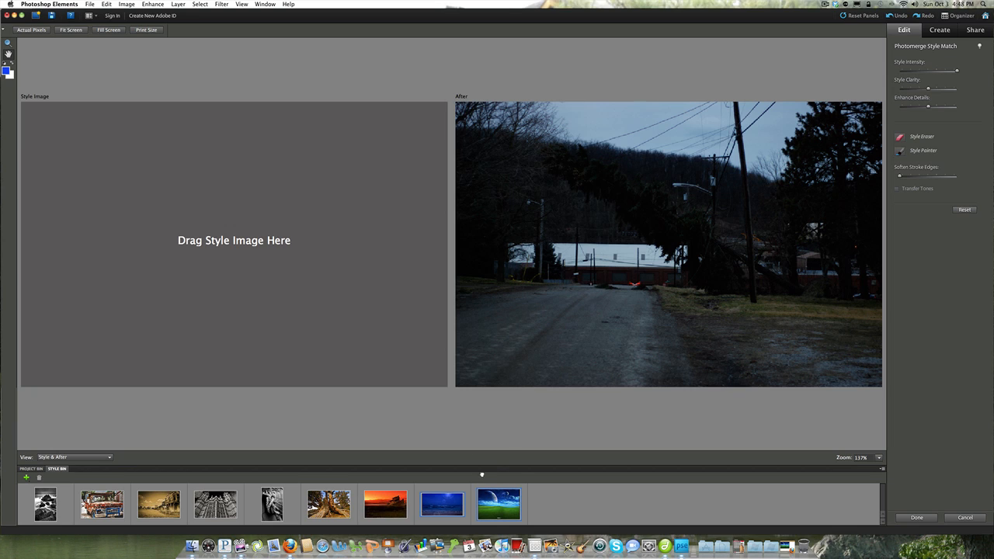
{"action": "mouse_move", "coordinate": [316, 309]}
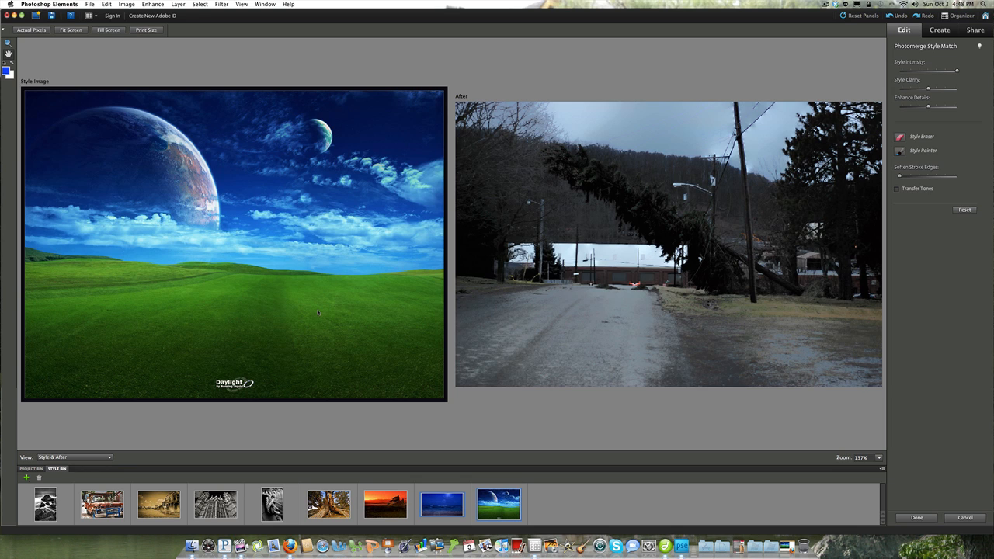
{"action": "mouse_move", "coordinate": [404, 201]}
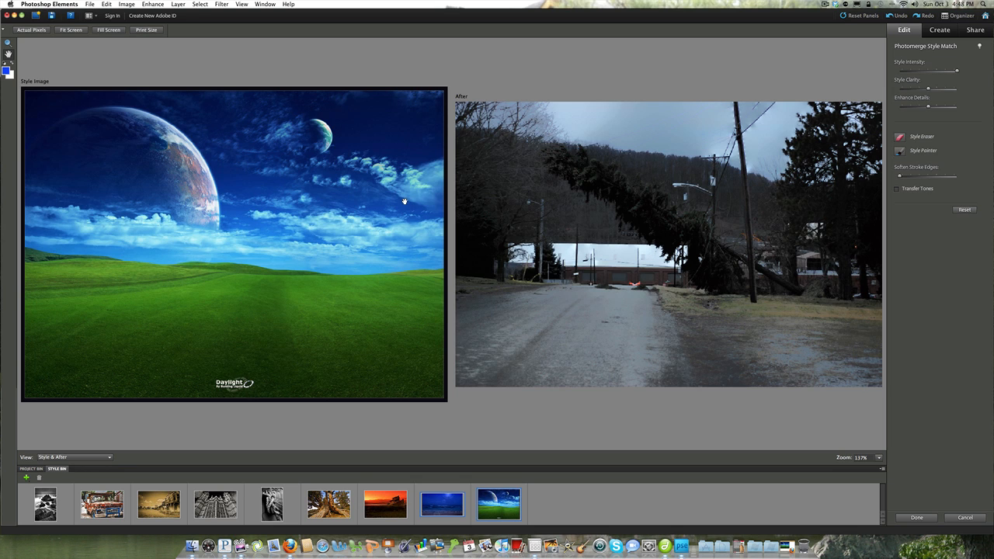
{"action": "mouse_move", "coordinate": [728, 182]}
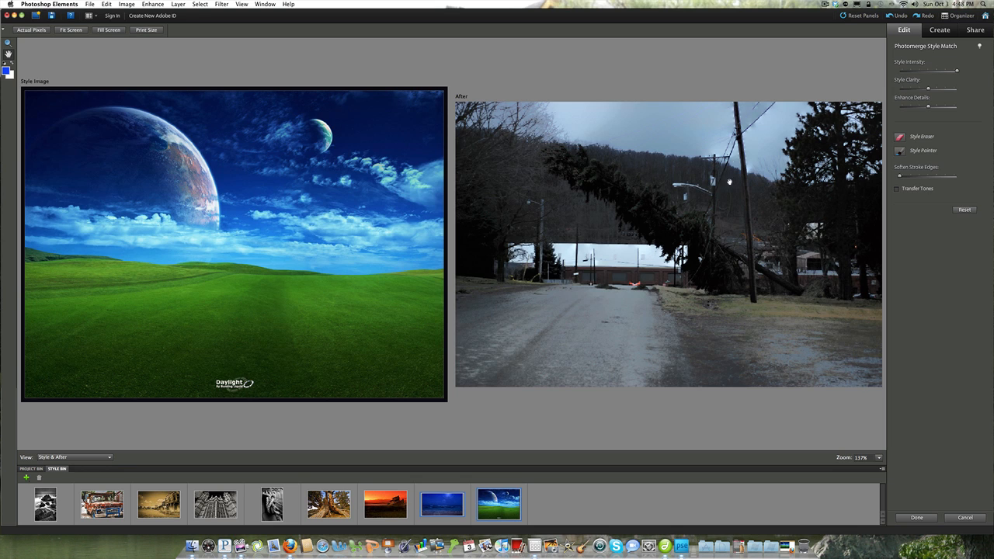
{"action": "mouse_move", "coordinate": [571, 323]}
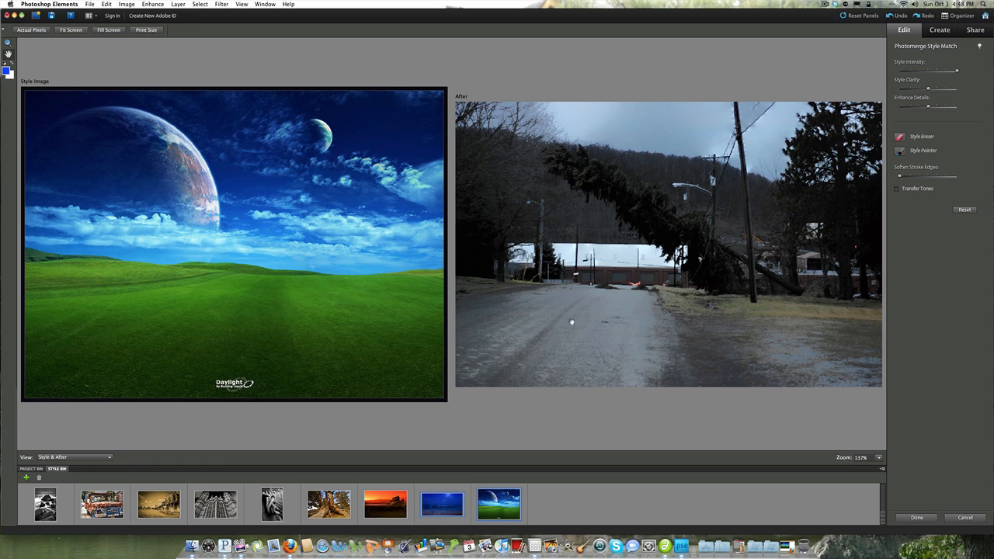
{"action": "mouse_move", "coordinate": [614, 320]}
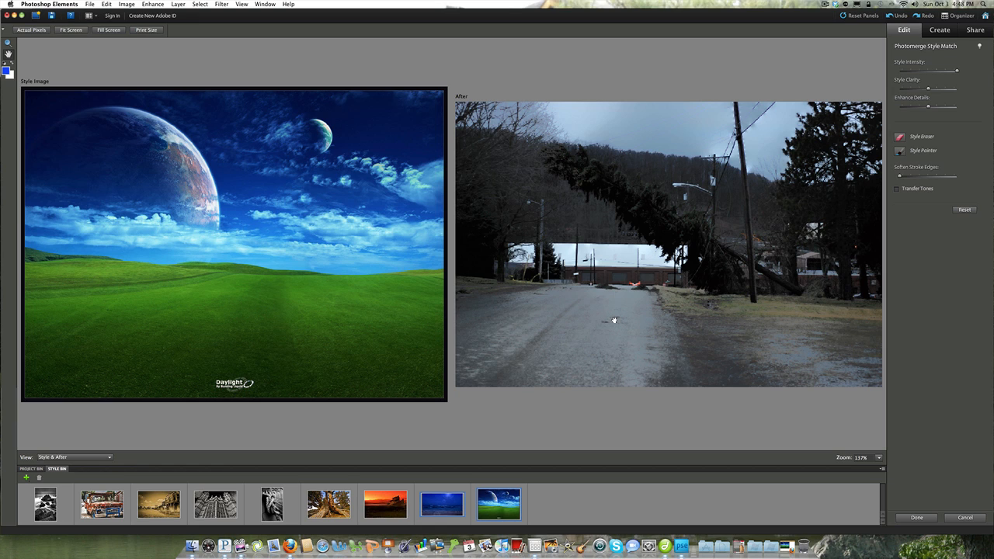
{"action": "mouse_move", "coordinate": [758, 118]}
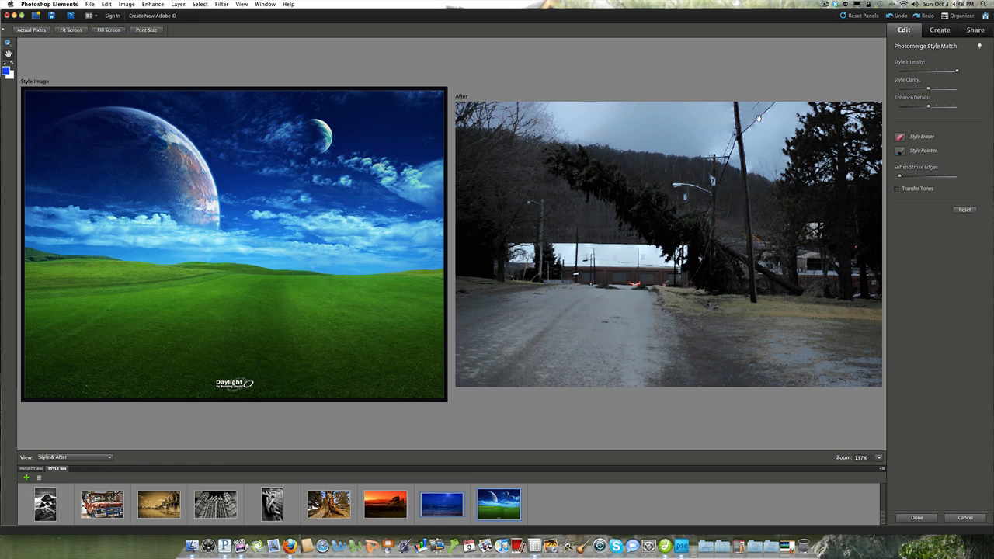
{"action": "mouse_move", "coordinate": [611, 130]}
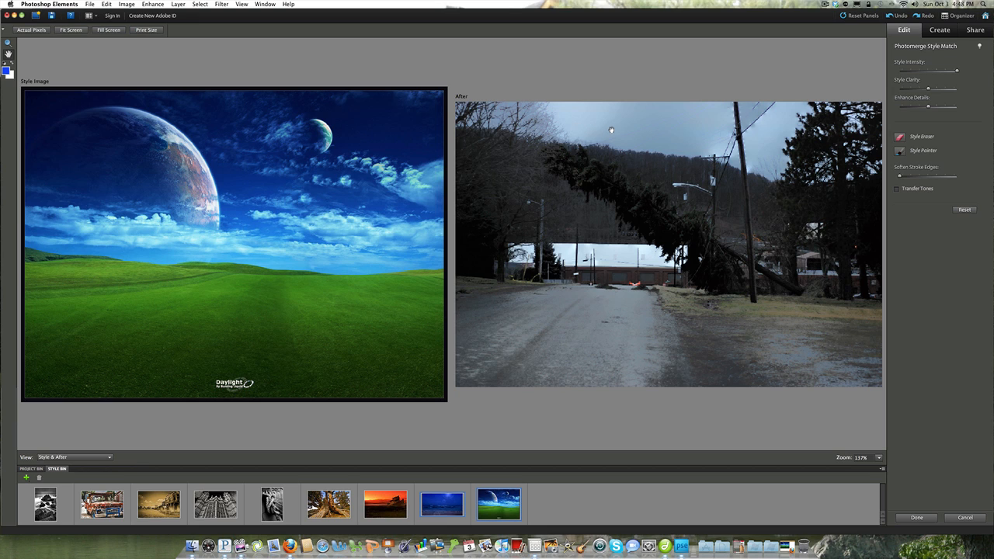
{"action": "mouse_move", "coordinate": [605, 319]}
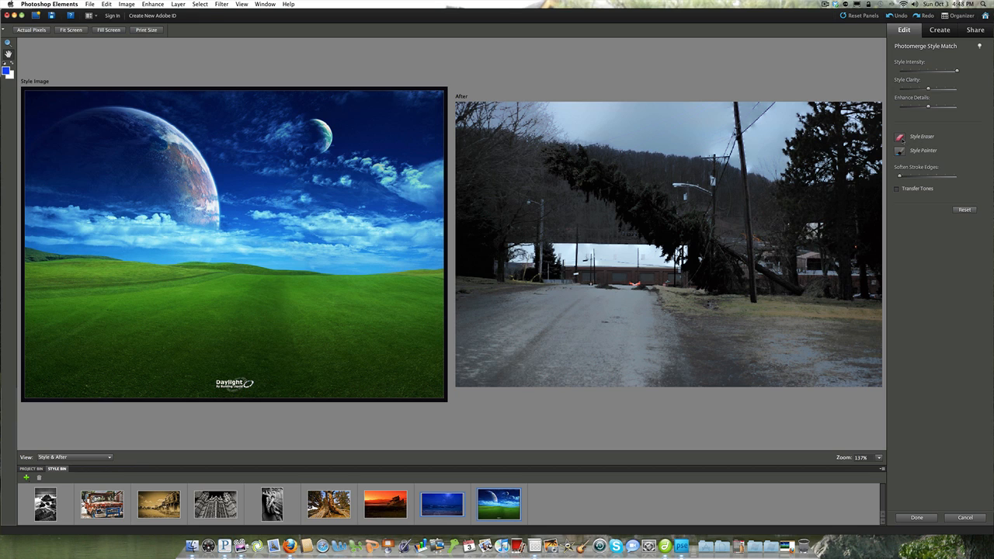
Step: Select the Style Eraser to remove the matched style from the road photo
{"action": "left_click", "coordinate": [899, 151]}
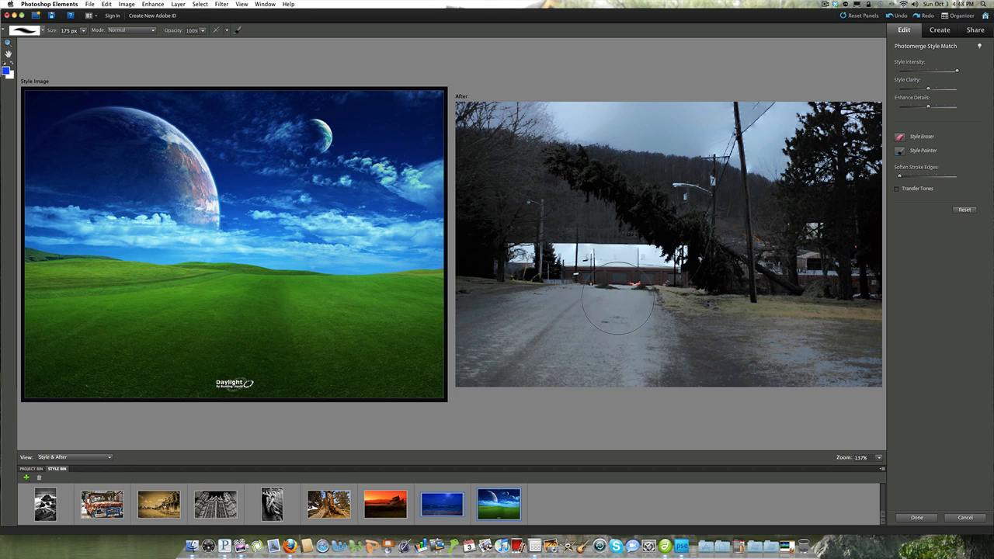
{"action": "mouse_move", "coordinate": [596, 311]}
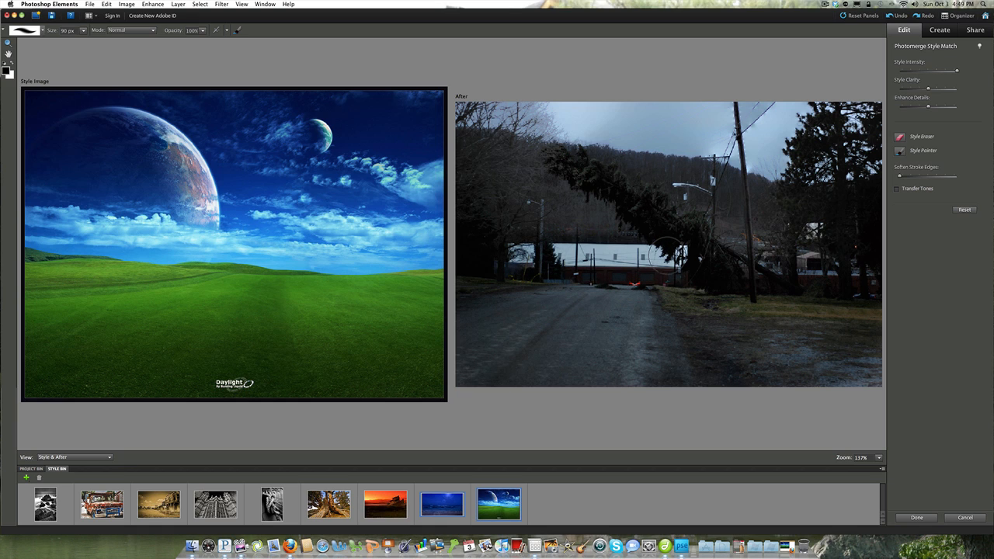
{"action": "mouse_move", "coordinate": [598, 264]}
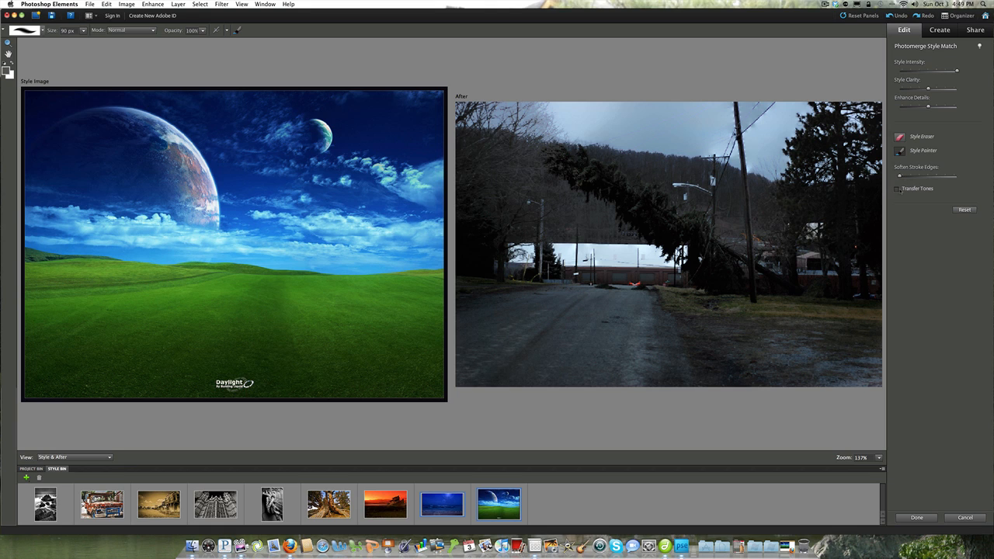
Step: Toggle Transfer Tones, then raise the Style Clarity and Enhance Details sliders
{"action": "left_click", "coordinate": [897, 188]}
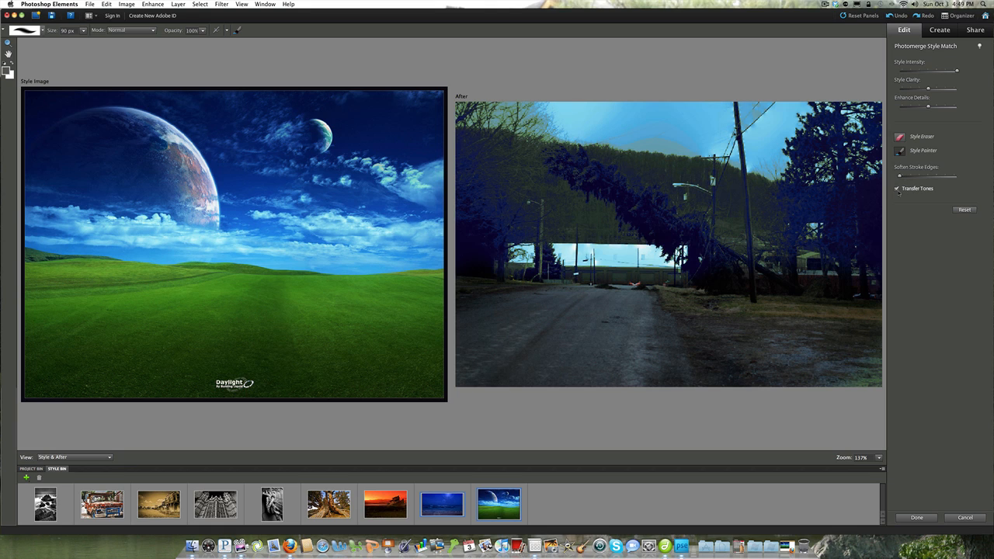
{"action": "mouse_move", "coordinate": [787, 205]}
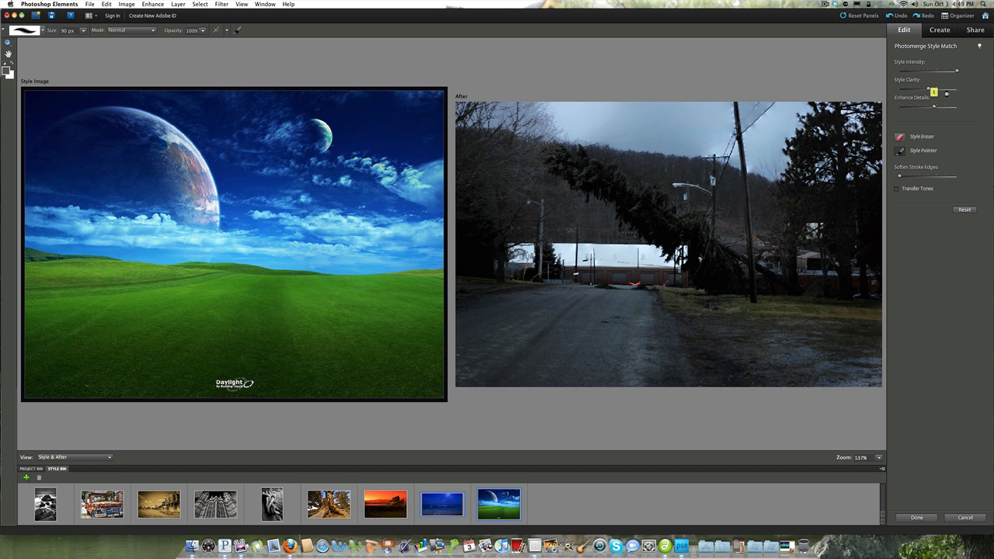
{"action": "left_click_drag", "start_coordinate": [933, 91], "coordinate": [957, 88]}
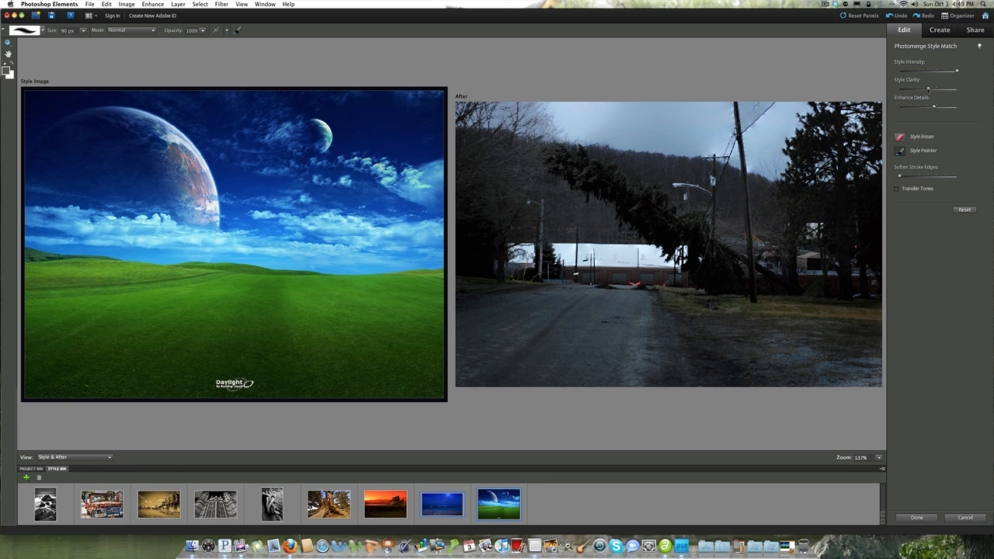
{"action": "left_click_drag", "start_coordinate": [927, 88], "coordinate": [943, 88]}
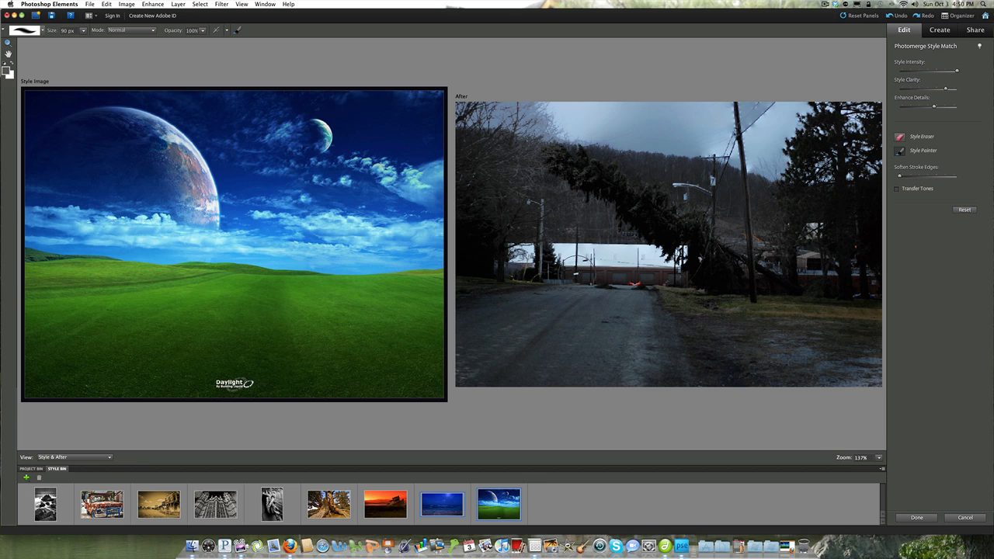
{"action": "mouse_move", "coordinate": [677, 256]}
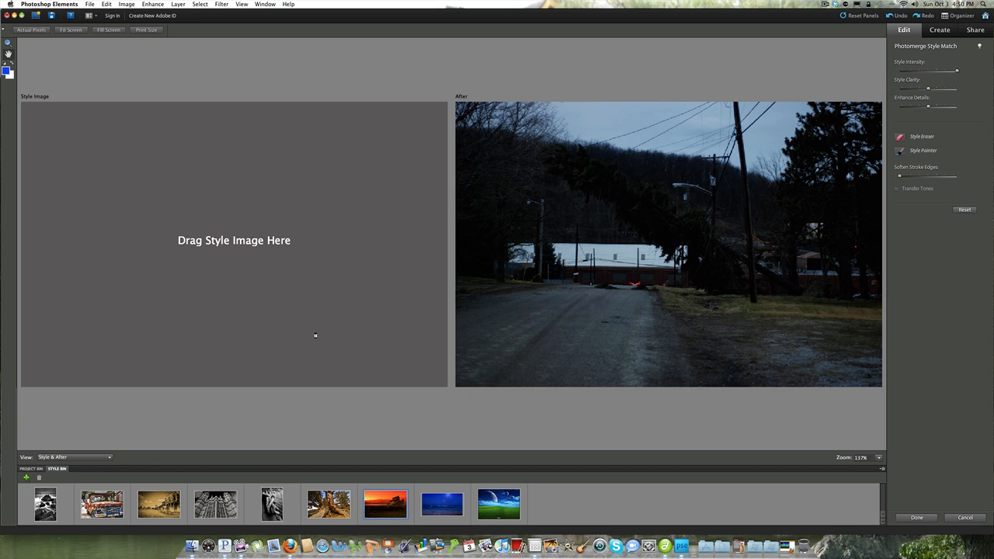
Step: Drag the orange sunset boat thumbnail into the Style Image area
{"action": "left_click_drag", "start_coordinate": [385, 504], "coordinate": [233, 240]}
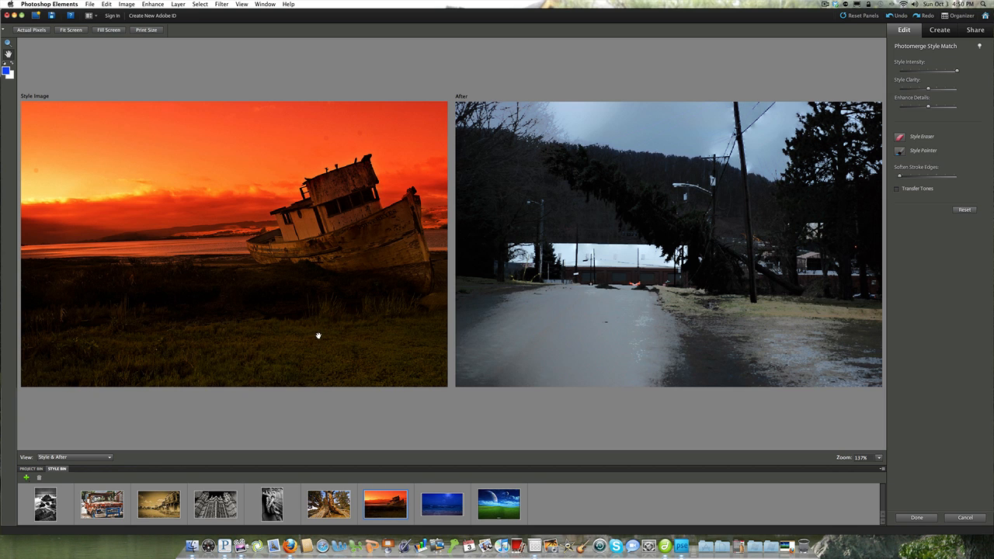
{"action": "mouse_move", "coordinate": [356, 331]}
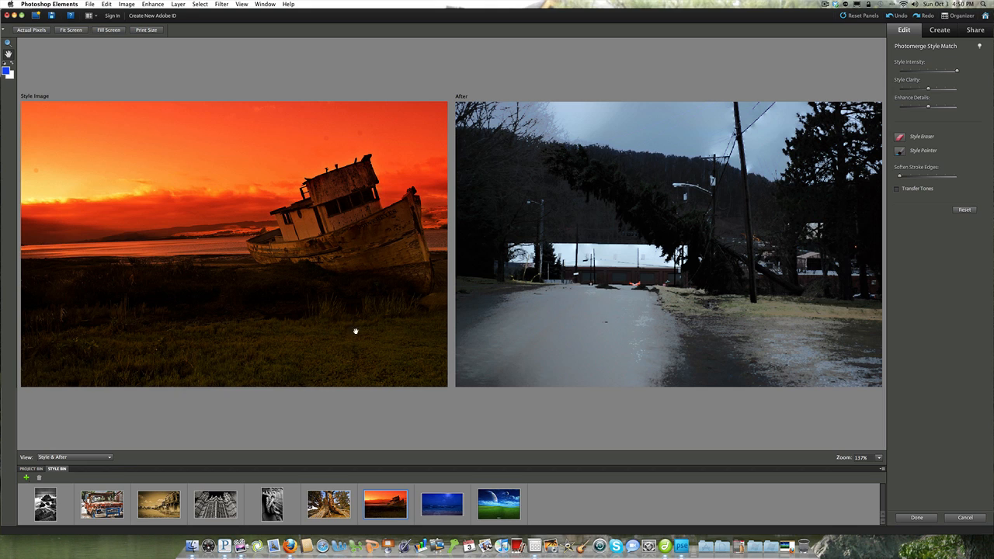
{"action": "mouse_move", "coordinate": [634, 326]}
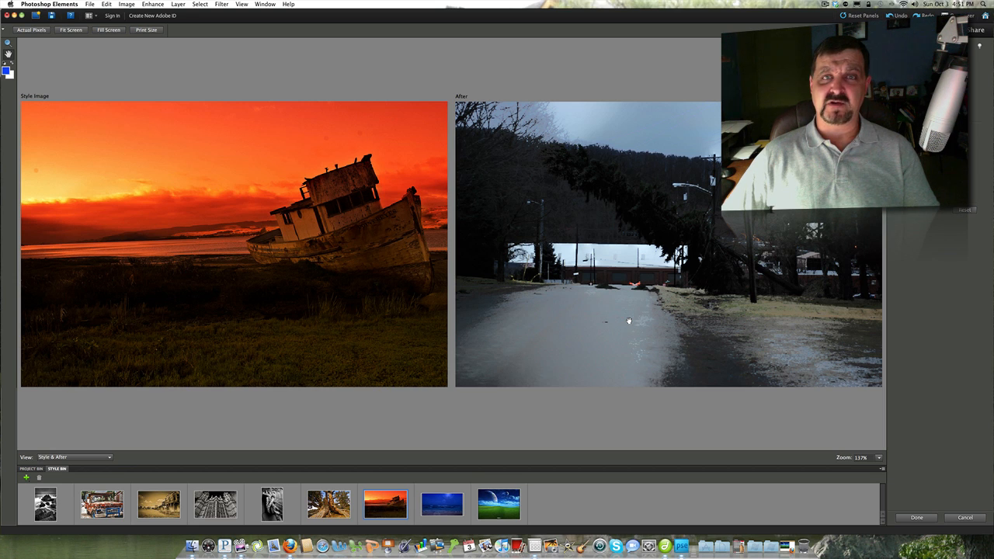
{"action": "mouse_move", "coordinate": [570, 324]}
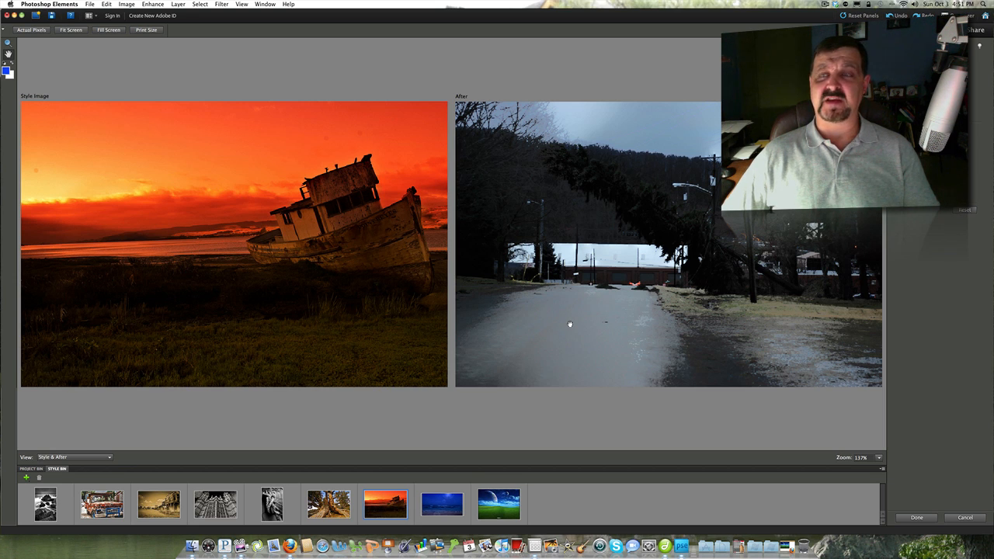